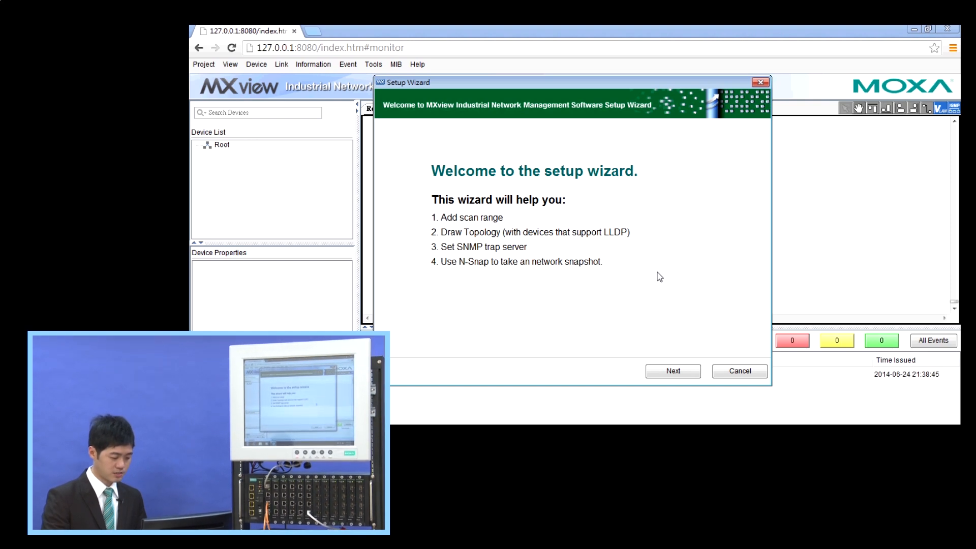
mouse_move(681, 326)
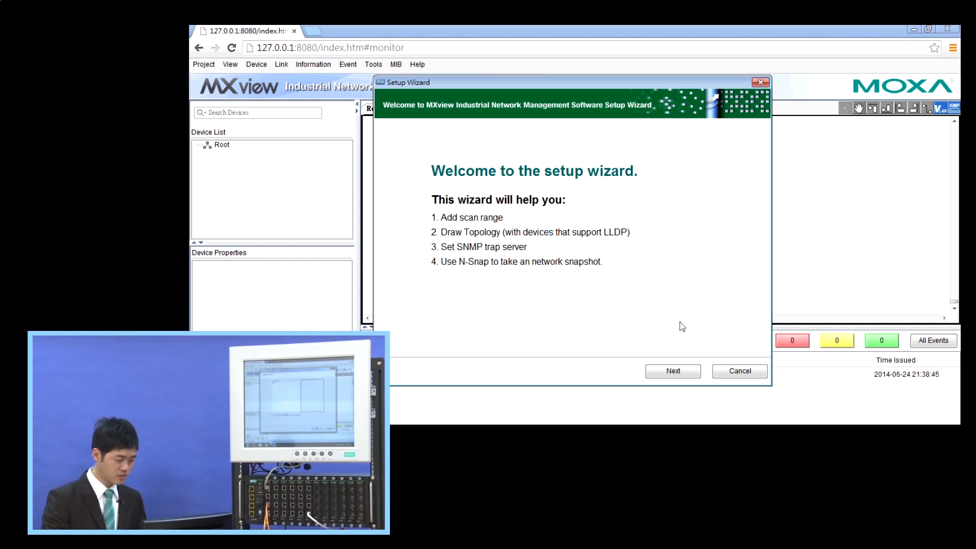
Advance the wizard through the Root group and default SNMP V1 public/private settings to the Scan Range page.
left_click(672, 370)
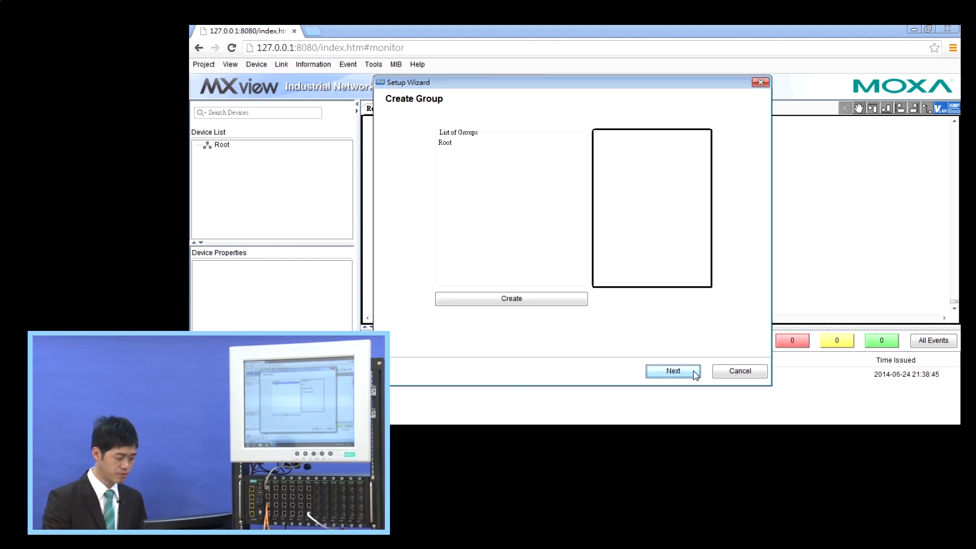
mouse_move(661, 333)
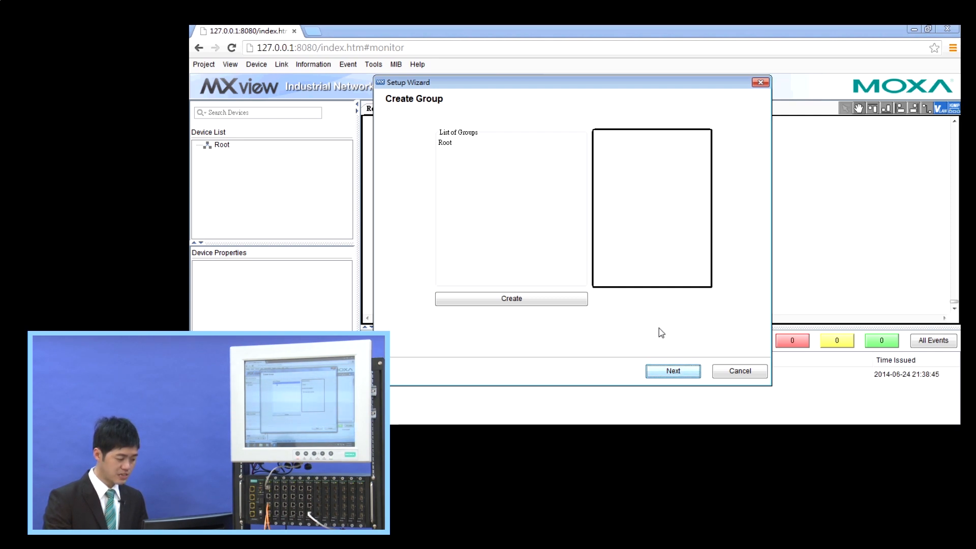
left_click(446, 142)
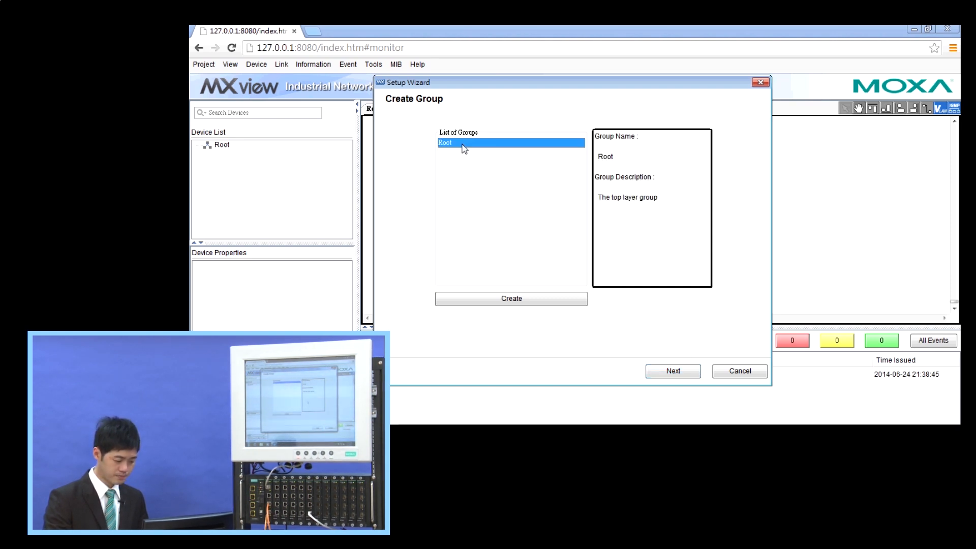
mouse_move(672, 371)
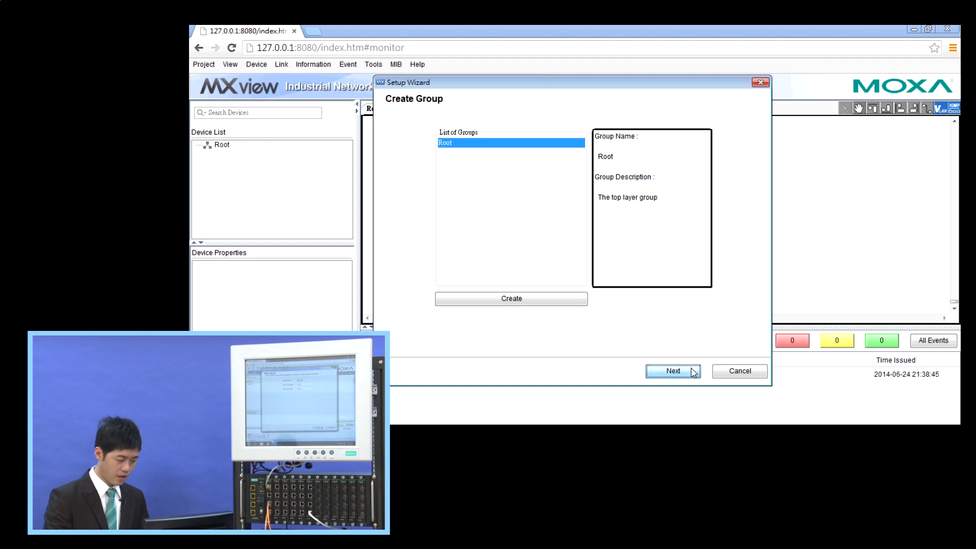
left_click(672, 371)
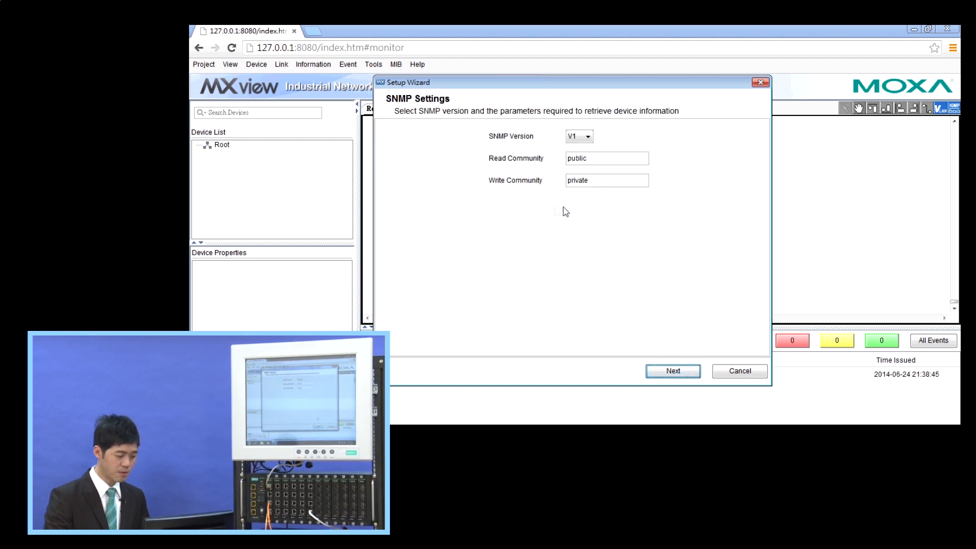
mouse_move(636, 223)
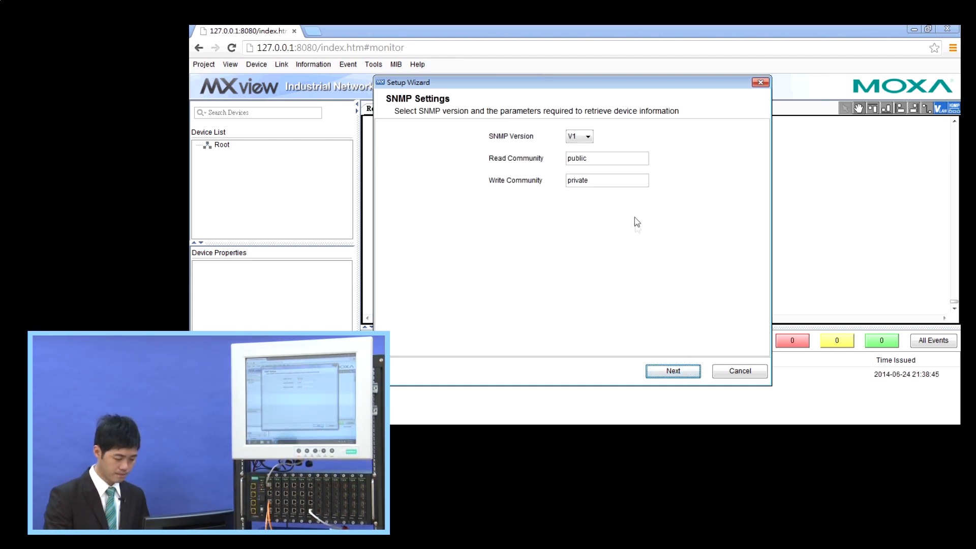
left_click(671, 371)
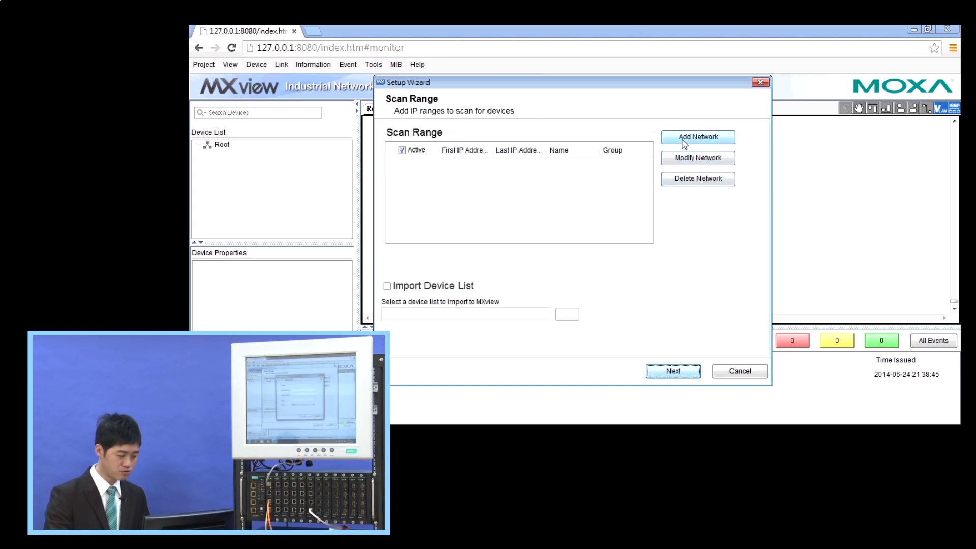
Add scan range 192.168.127.1–192.168.127.20 named DEMO under the Root group.
left_click(697, 137)
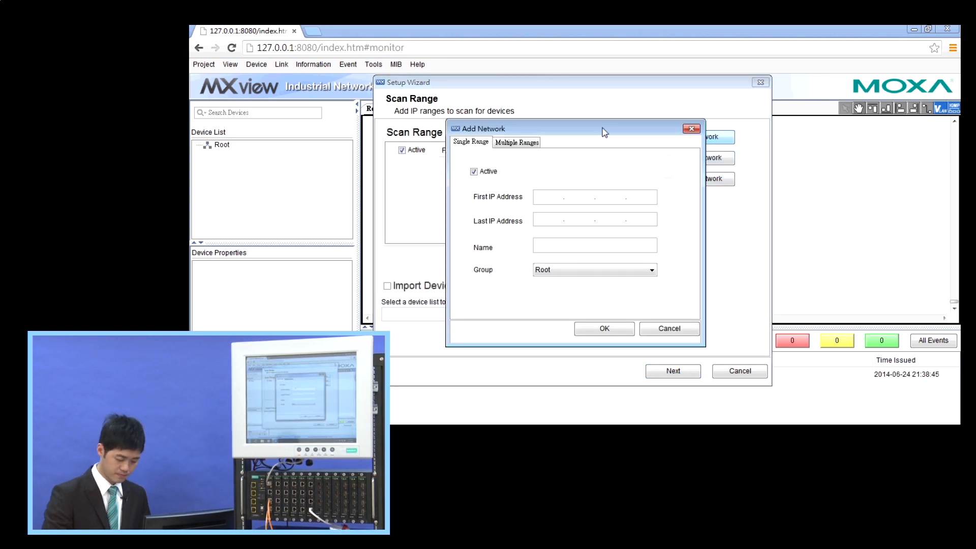
type("192.168.127.2")
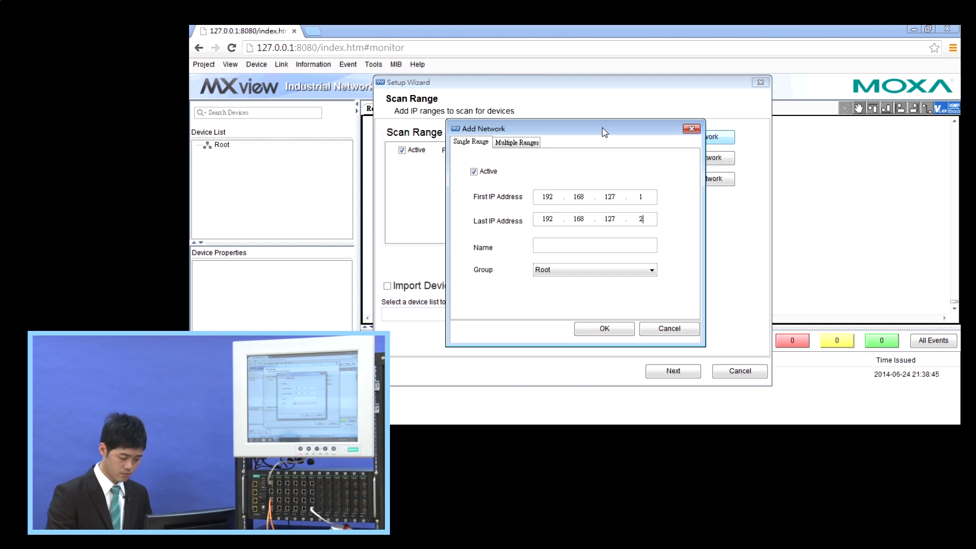
type("0")
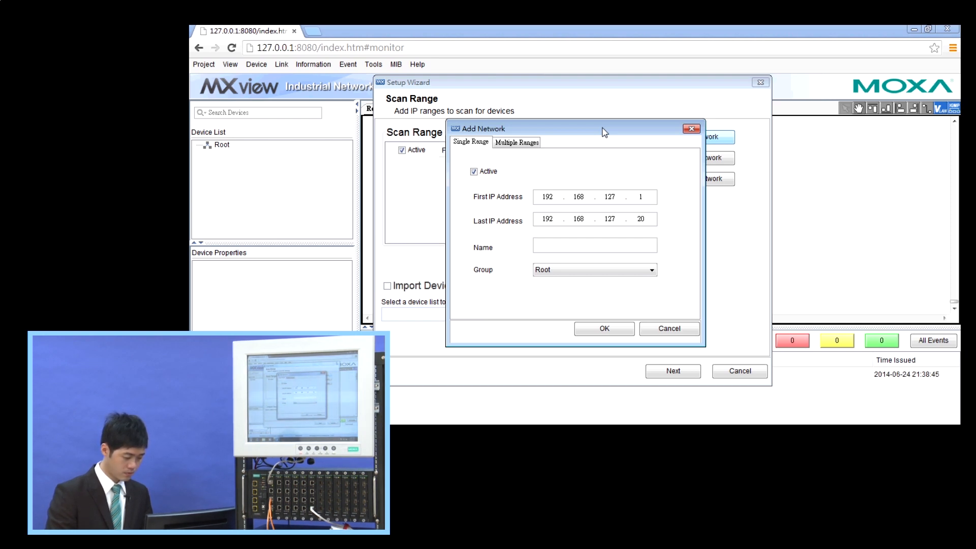
type("DEMO")
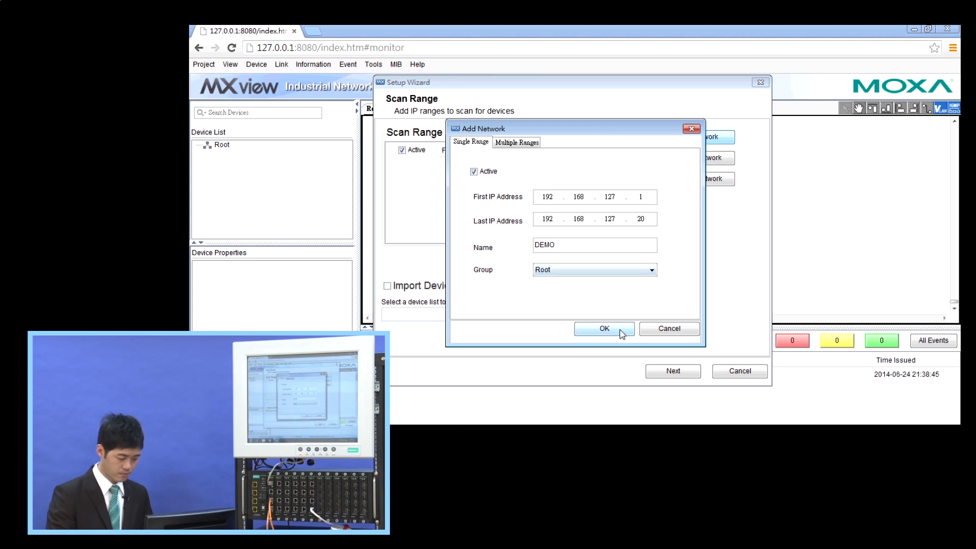
left_click(603, 329)
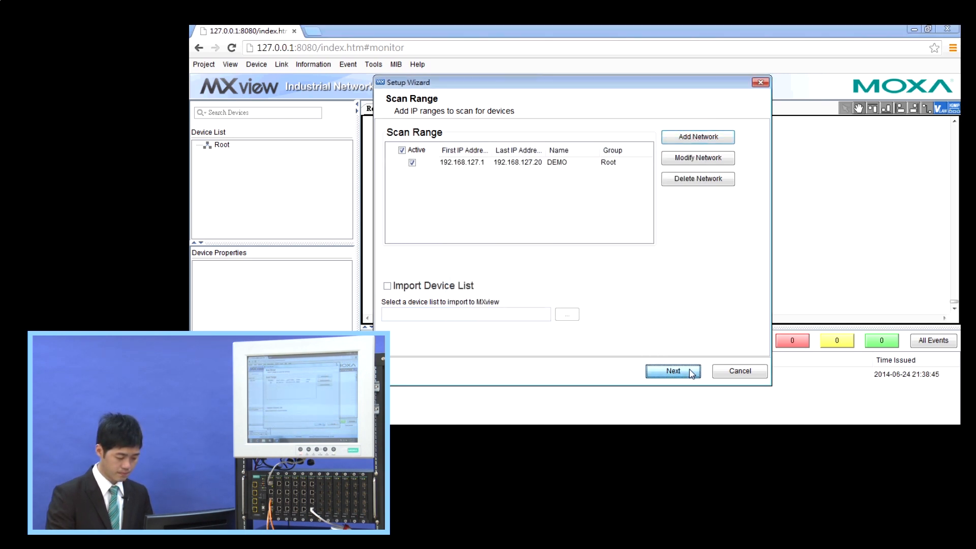
Scan for devices, draw the topology from LLDP and auto-layout it.
left_click(672, 371)
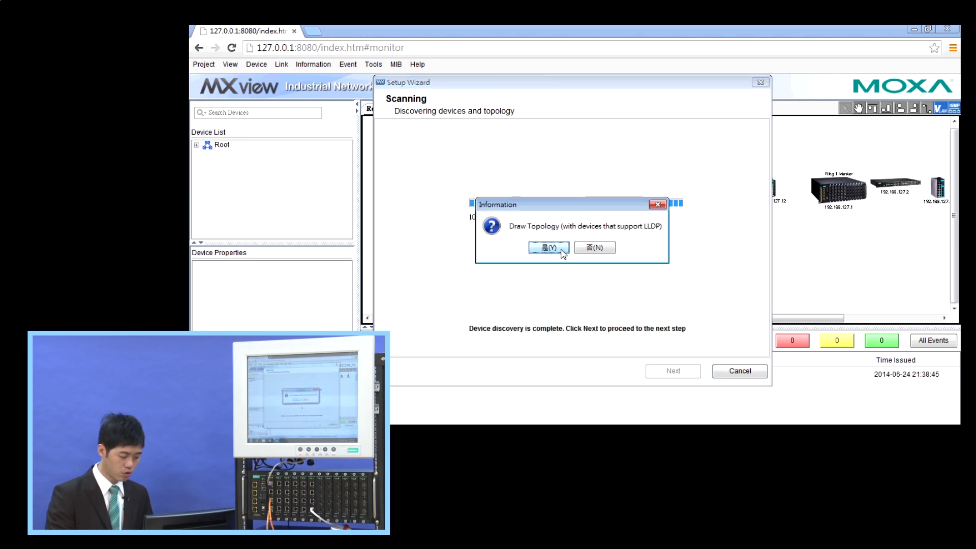
left_click(548, 247)
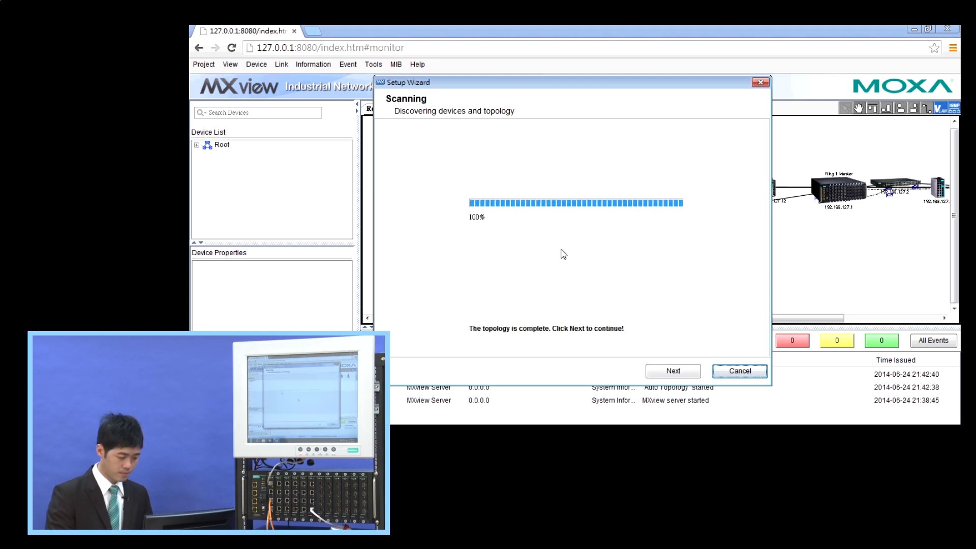
left_click(672, 370)
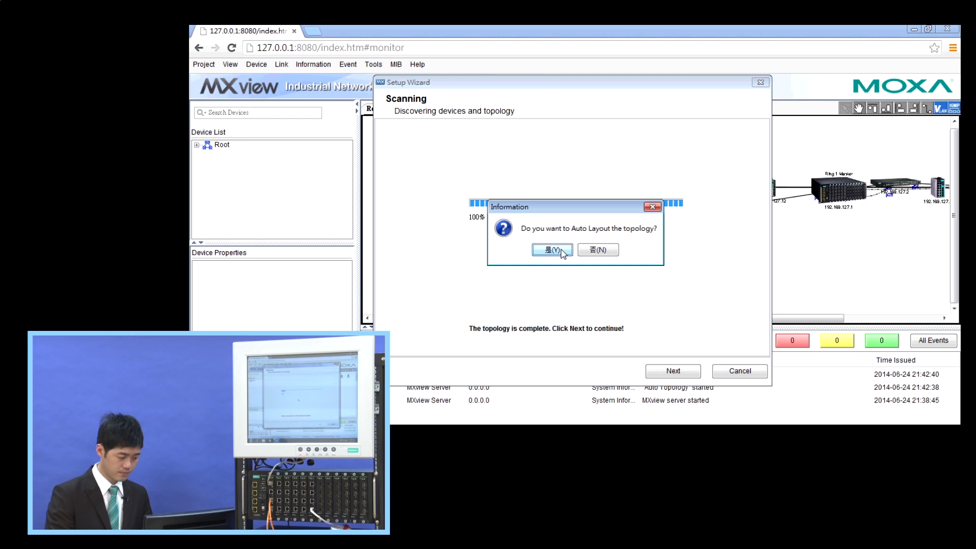
mouse_move(563, 254)
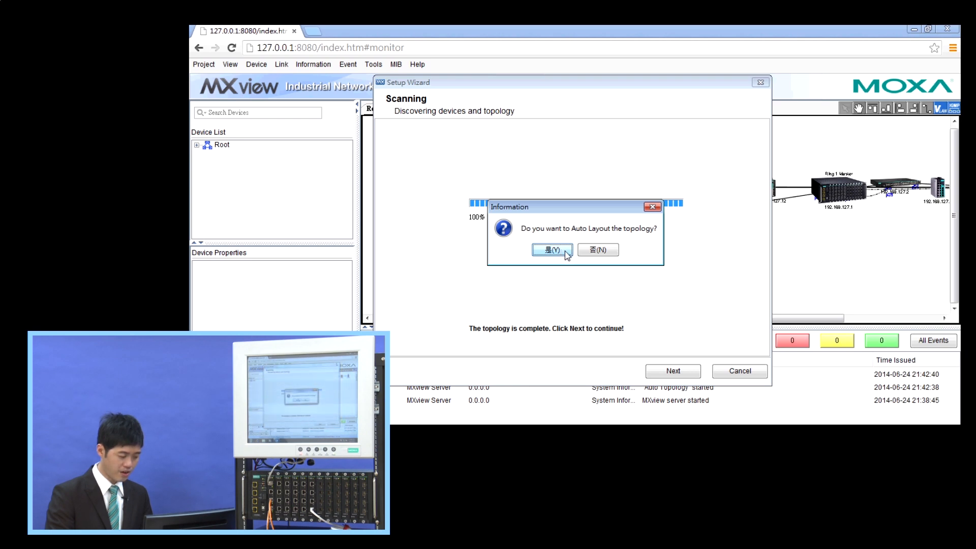
left_click(550, 250)
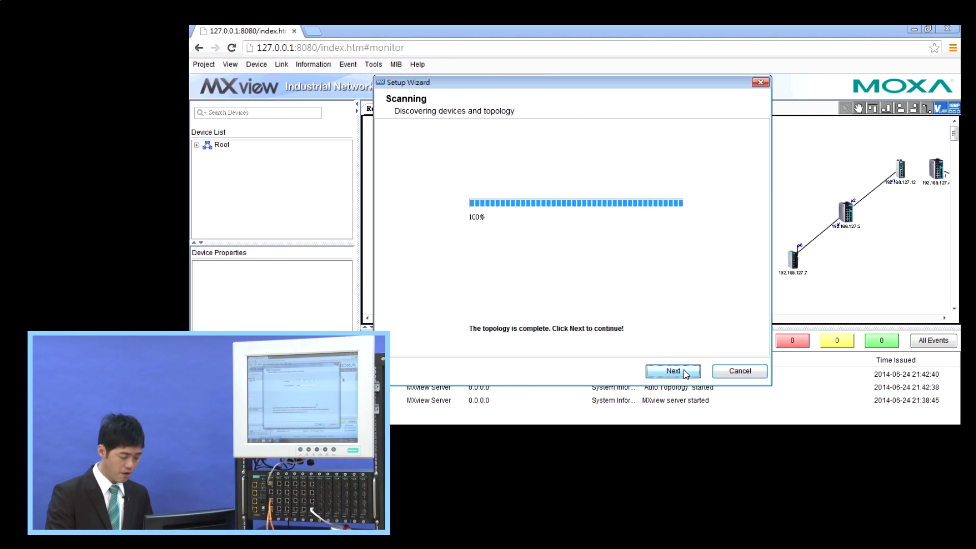
Write trap server 192.168.127.20 to the discovered devices and reach the Congratulations page.
left_click(671, 371)
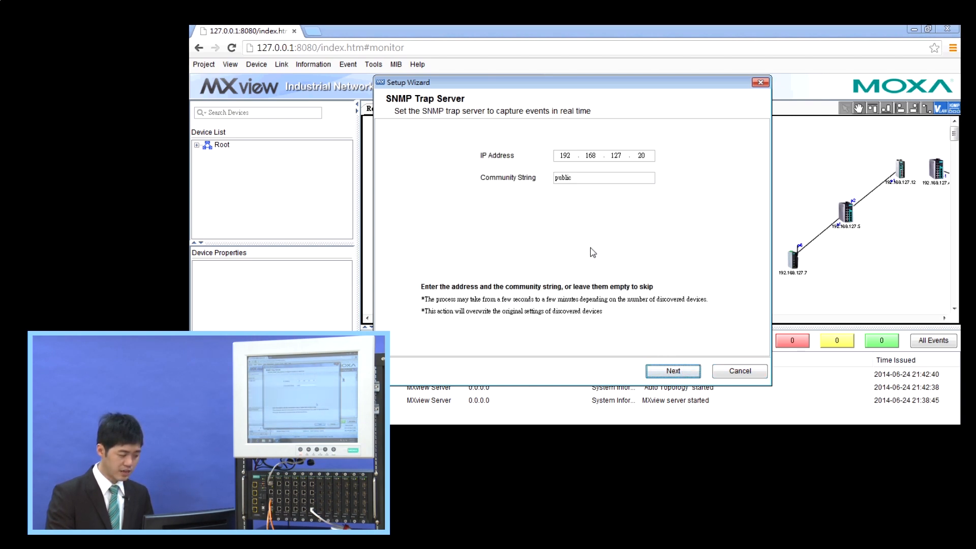
mouse_move(587, 248)
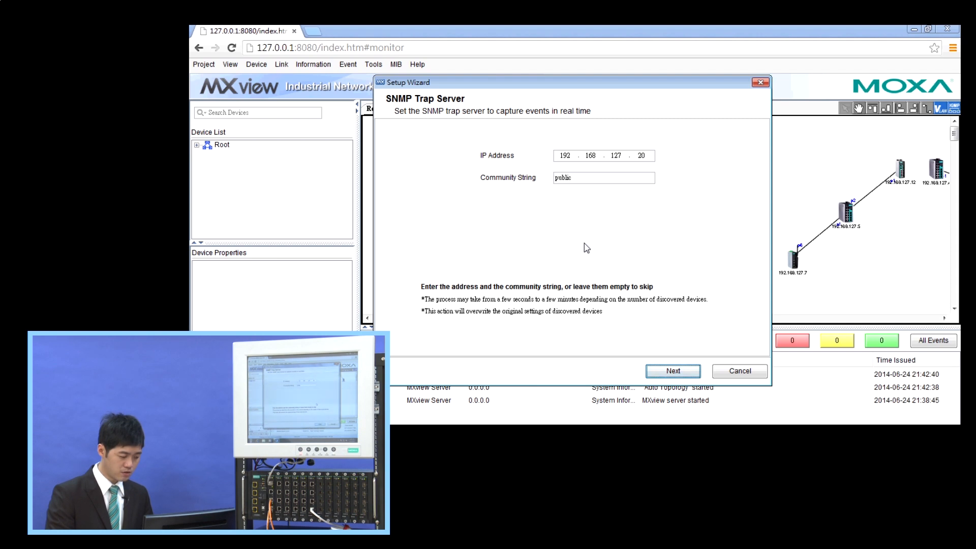
mouse_move(487, 173)
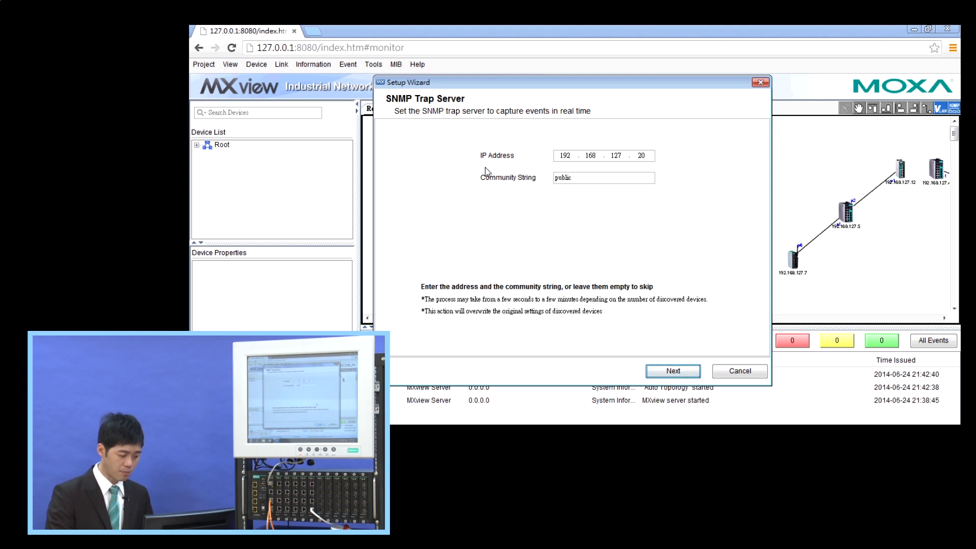
mouse_move(649, 323)
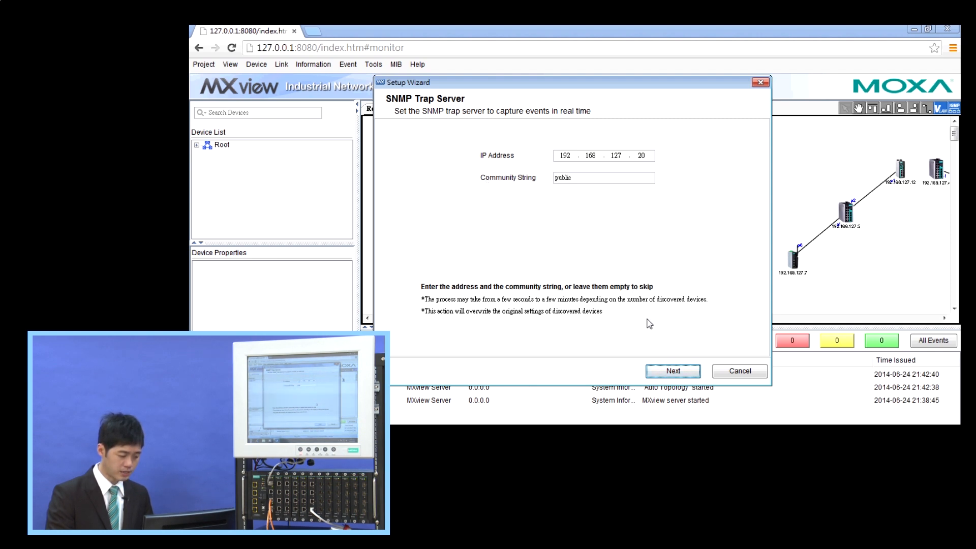
left_click(672, 370)
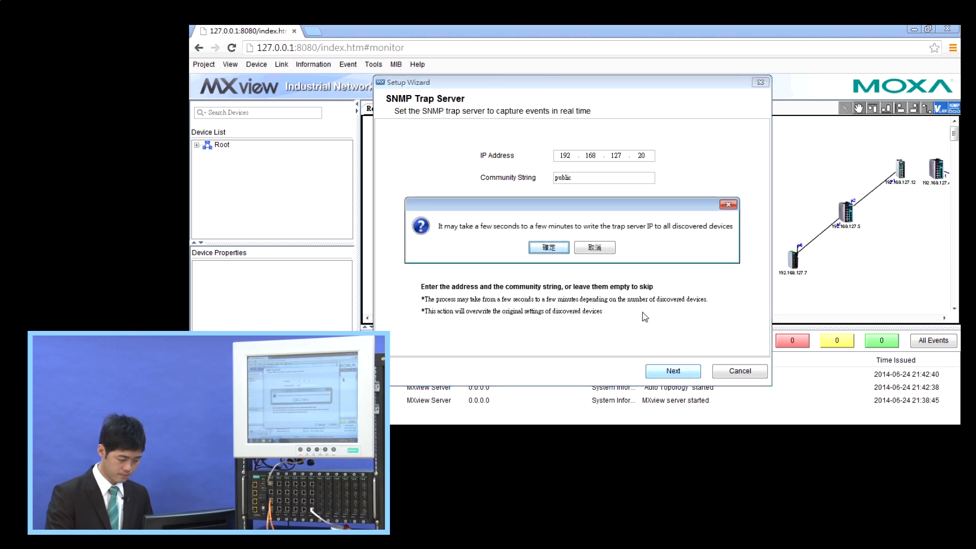
left_click(547, 247)
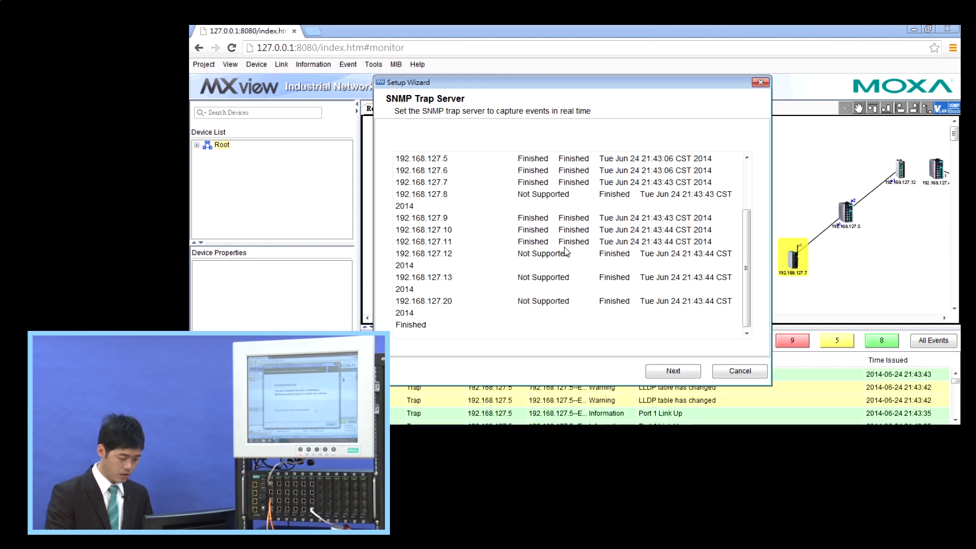
left_click(672, 370)
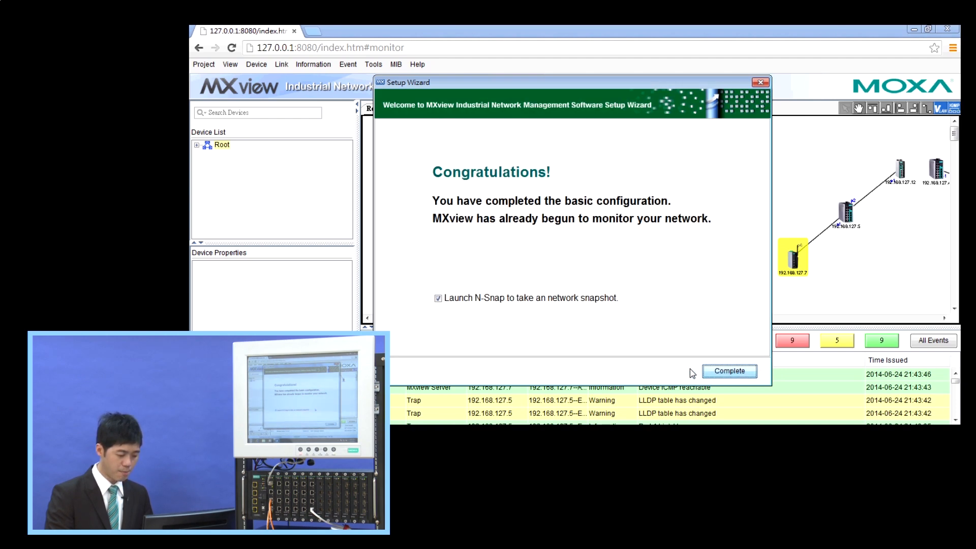
Complete the wizard to show the full topology map of discovered devices on the dashboard.
left_click(729, 370)
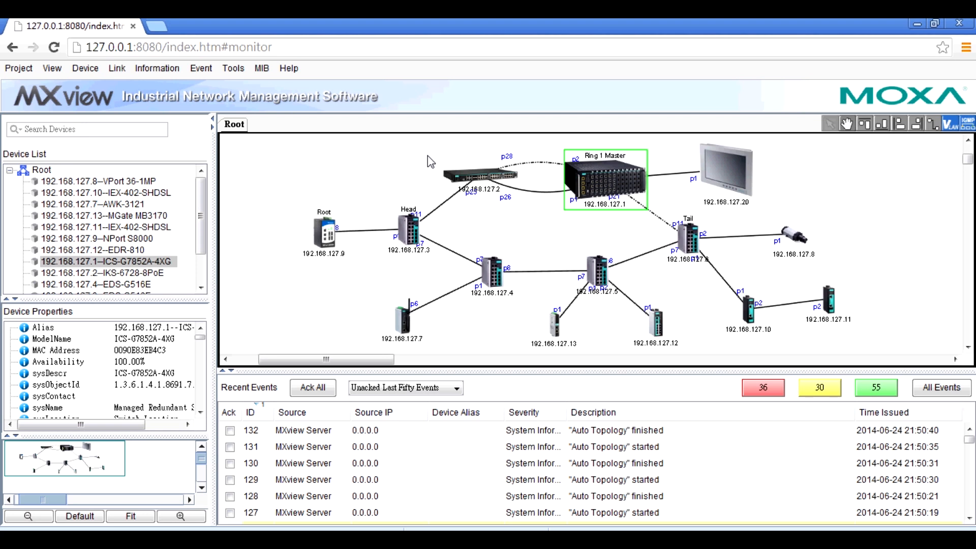
mouse_move(74, 195)
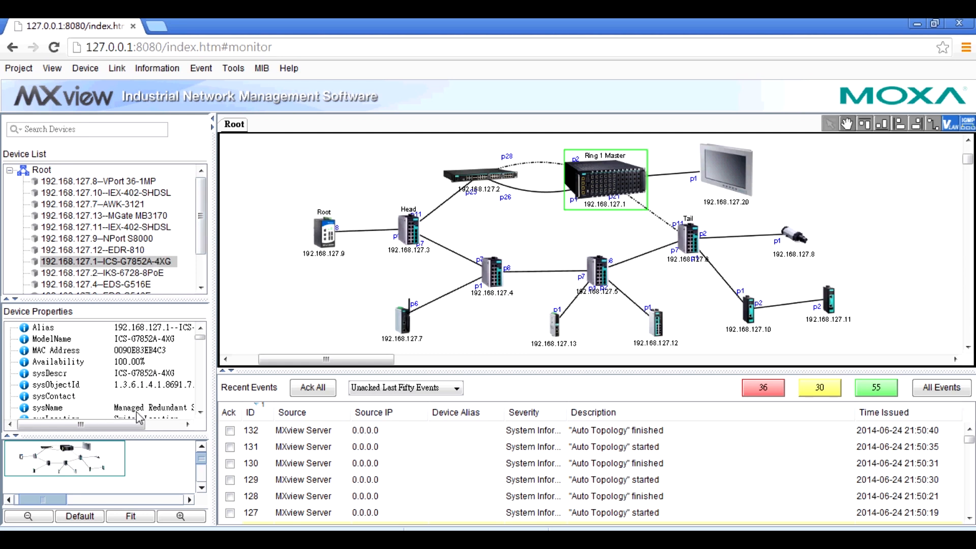
mouse_move(364, 175)
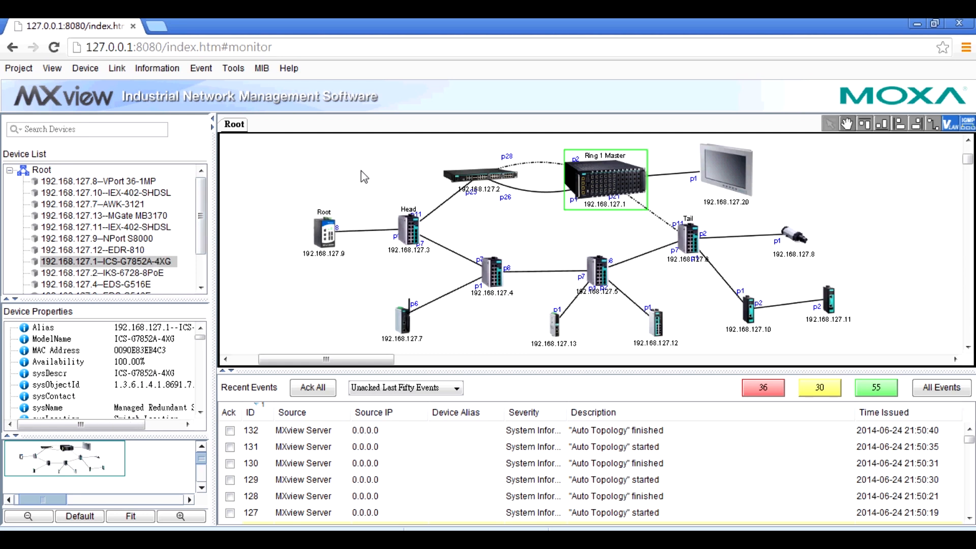
mouse_move(427, 218)
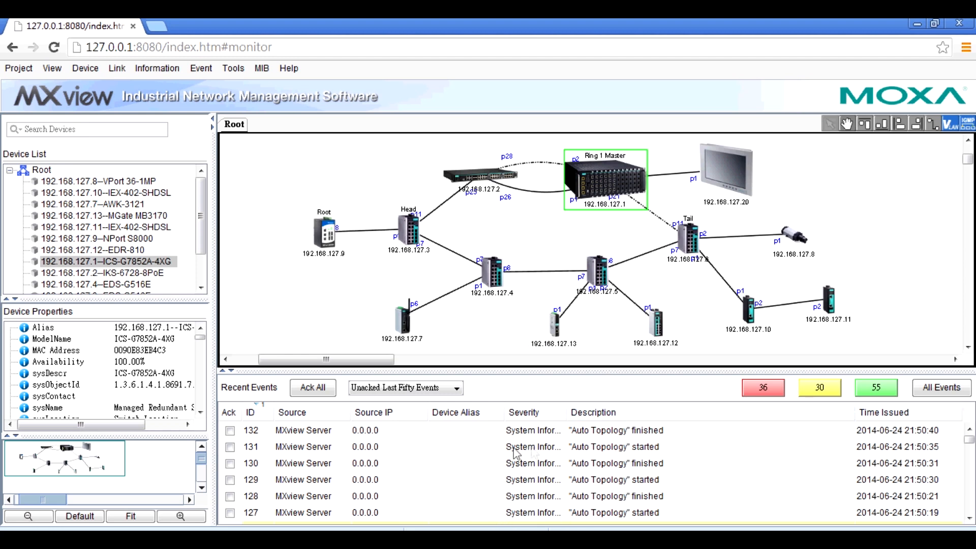
mouse_move(536, 505)
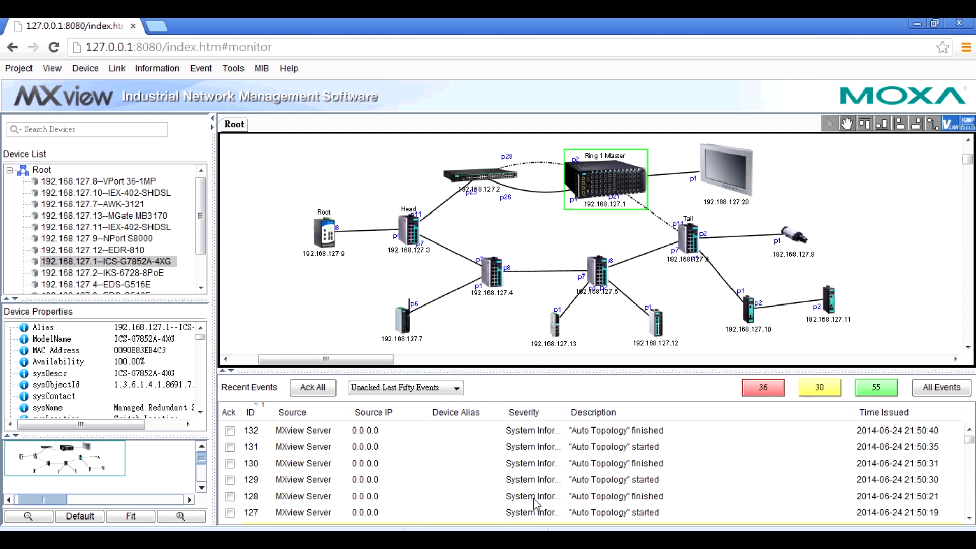
mouse_move(594, 190)
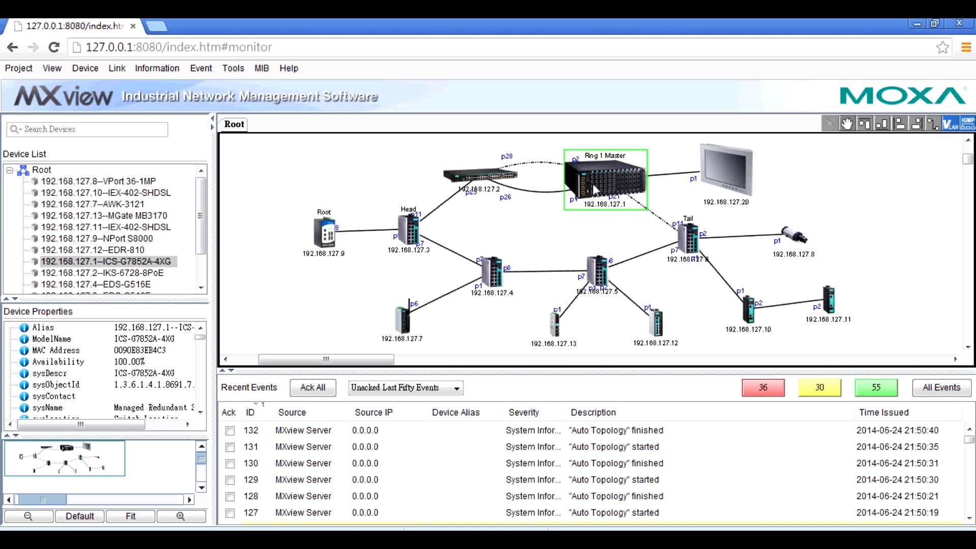
right_click(591, 190)
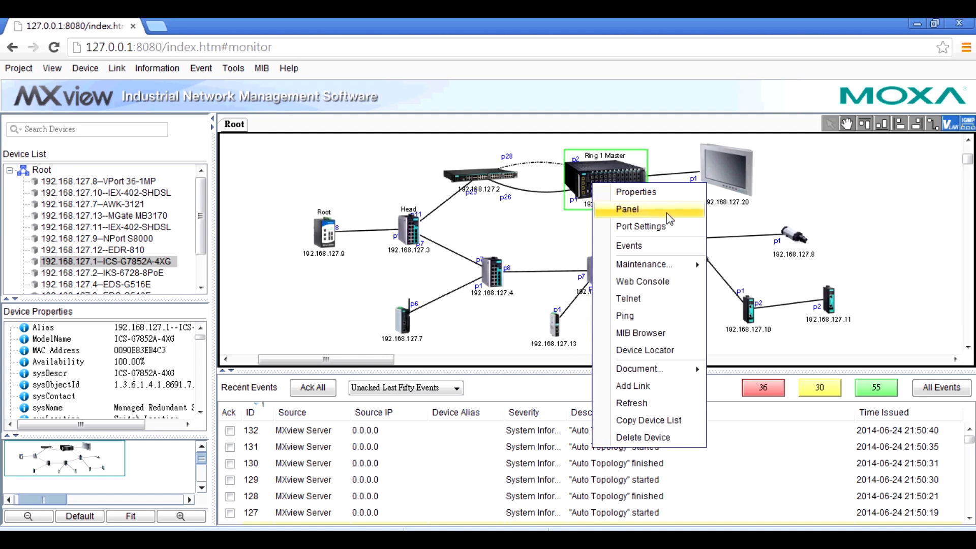
left_click(627, 210)
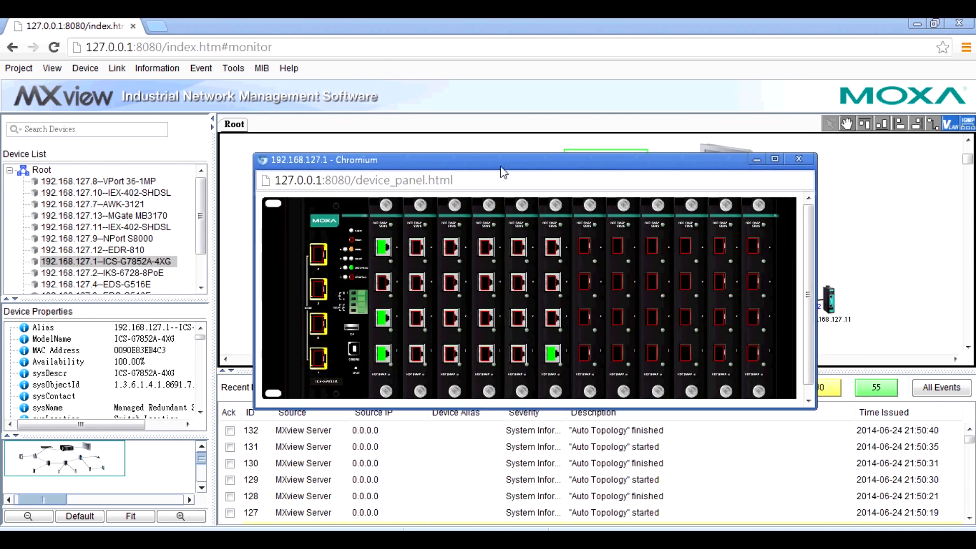
mouse_move(384, 358)
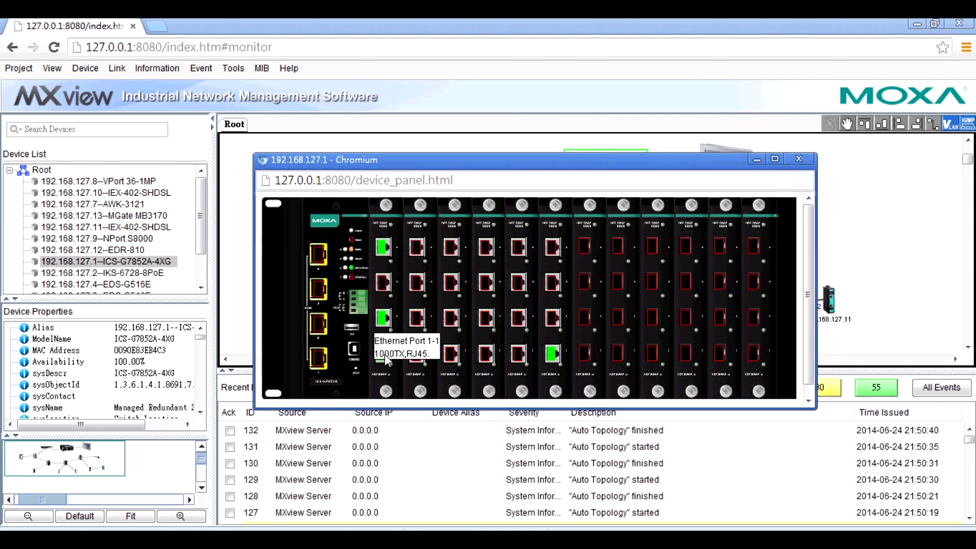
mouse_move(386, 249)
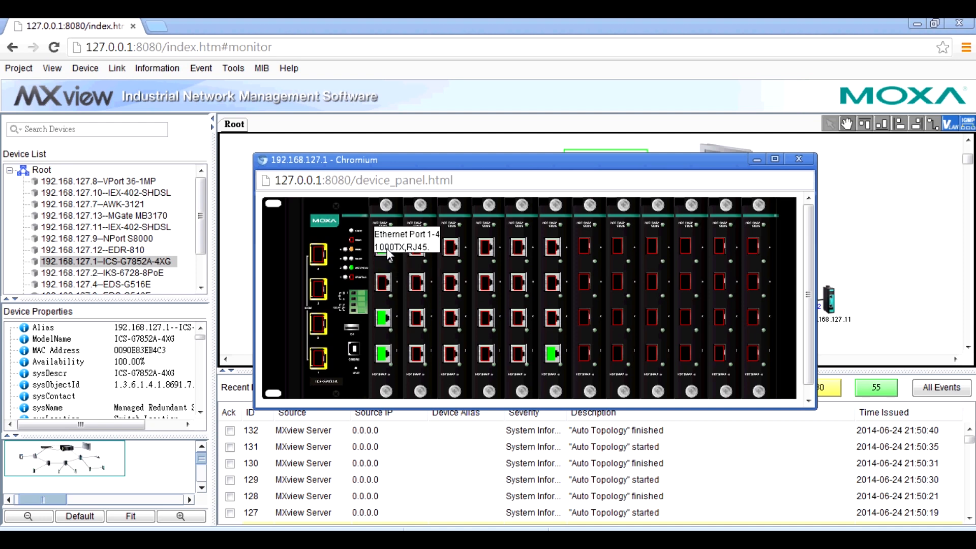
mouse_move(455, 238)
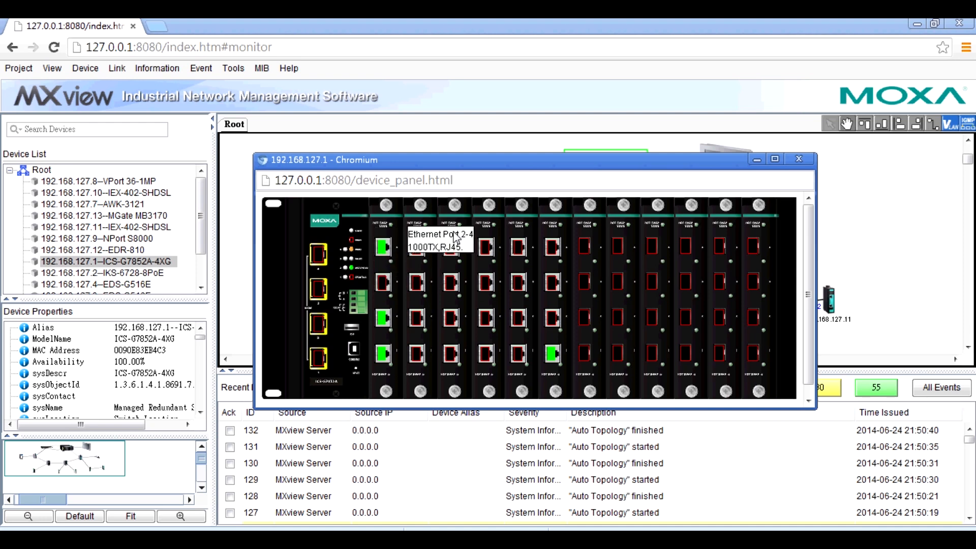
left_click(799, 159)
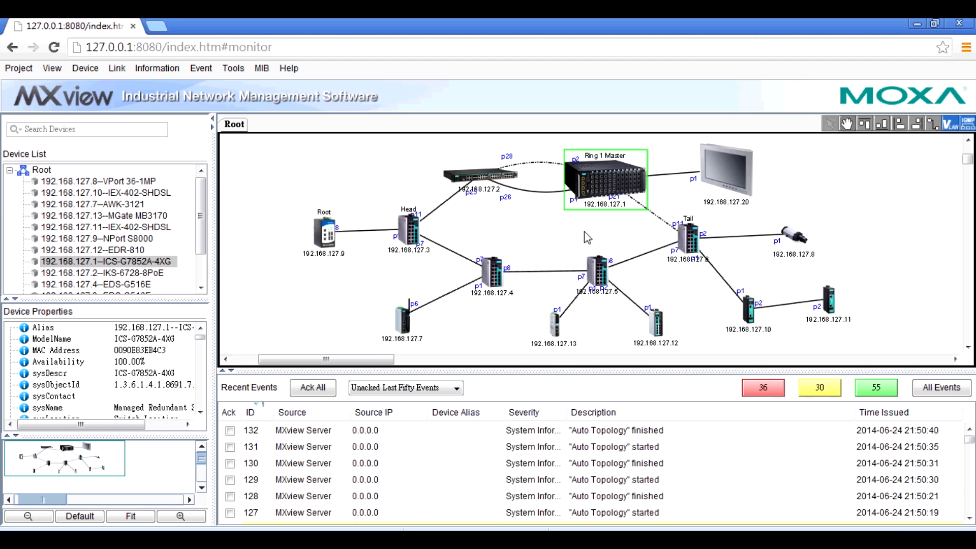
mouse_move(429, 228)
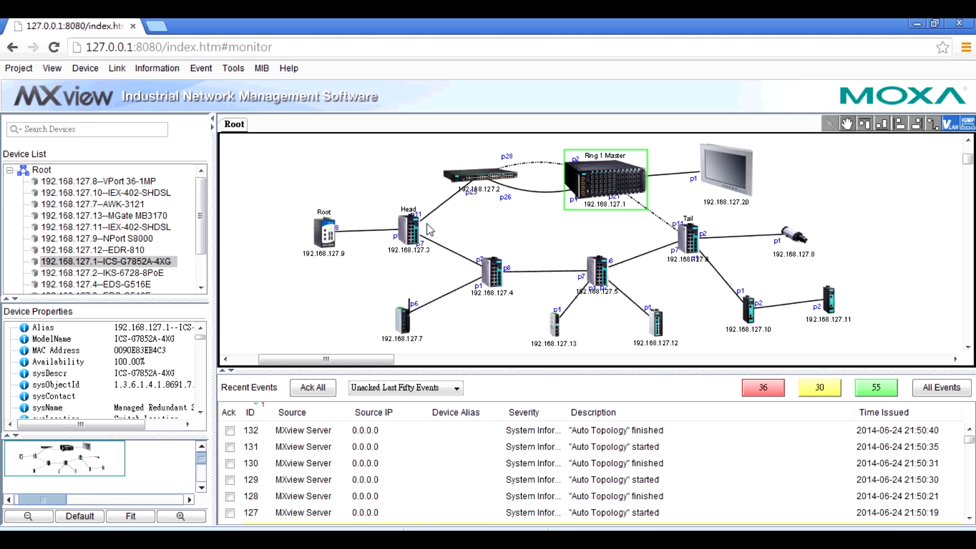
mouse_move(540, 288)
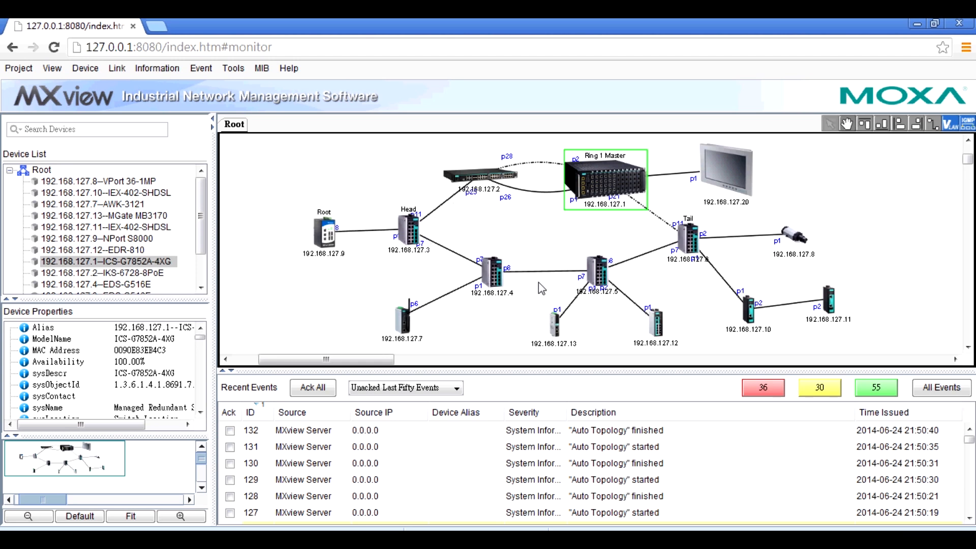
mouse_move(567, 240)
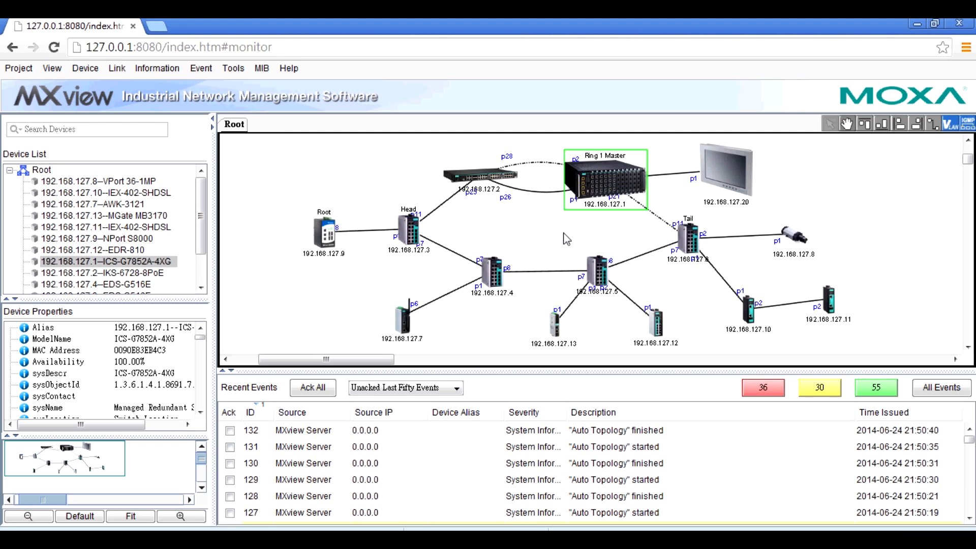
mouse_move(627, 170)
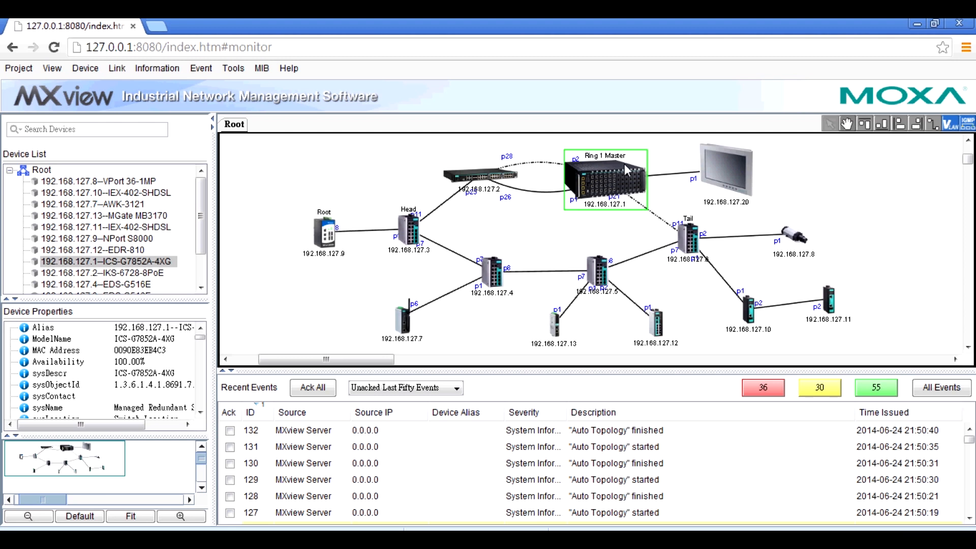
mouse_move(590, 167)
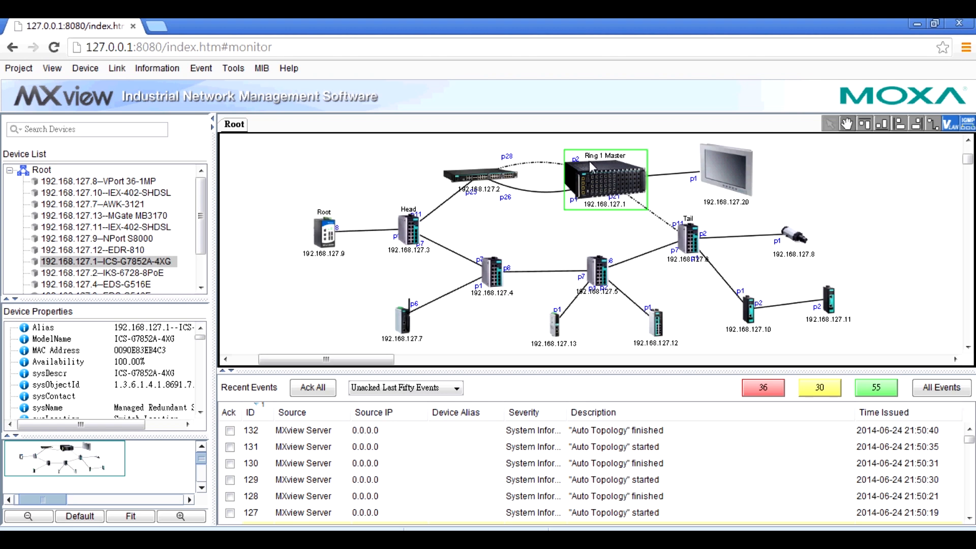
mouse_move(463, 211)
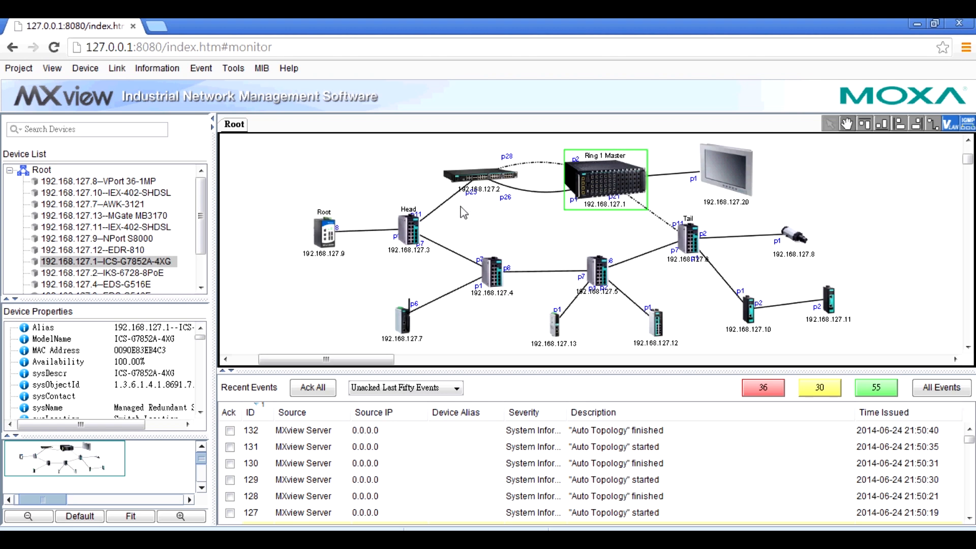
mouse_move(688, 232)
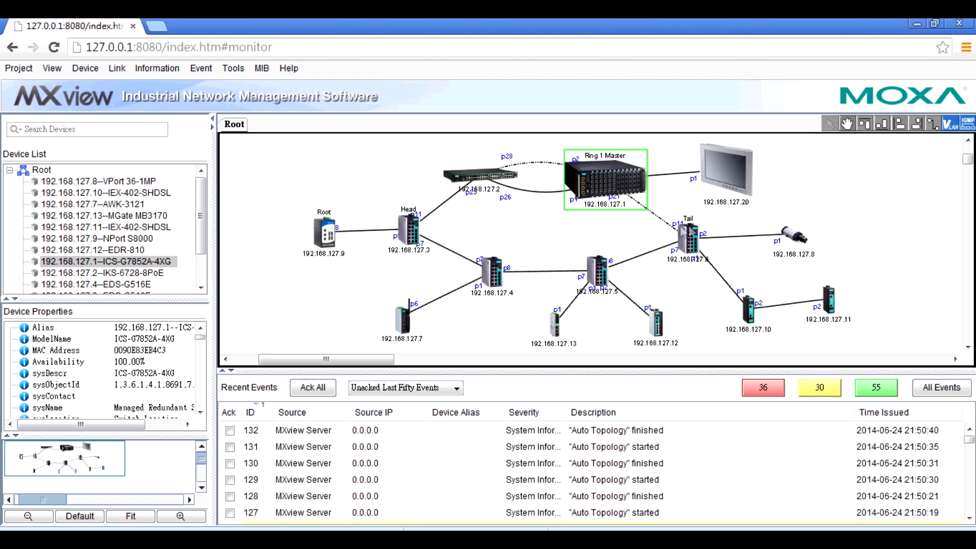
mouse_move(663, 243)
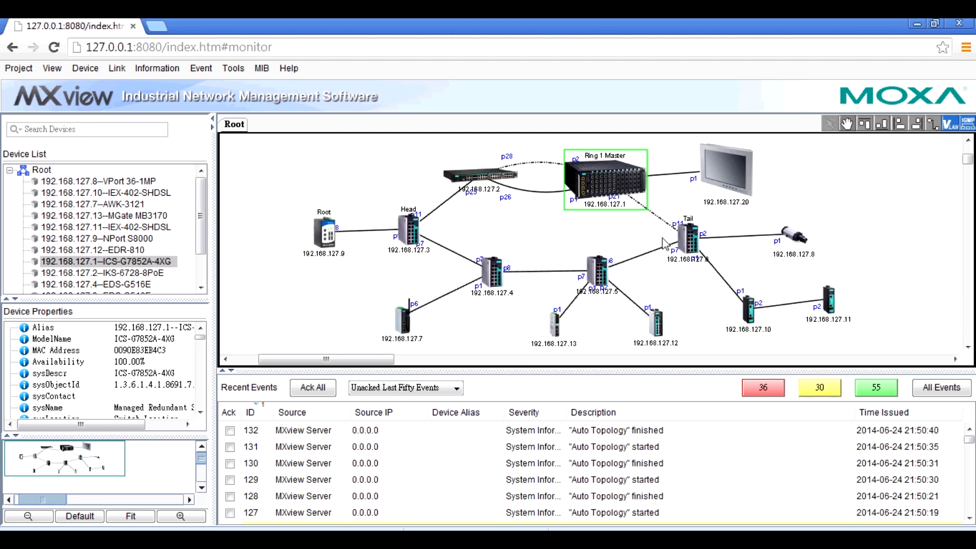
left_click(631, 211)
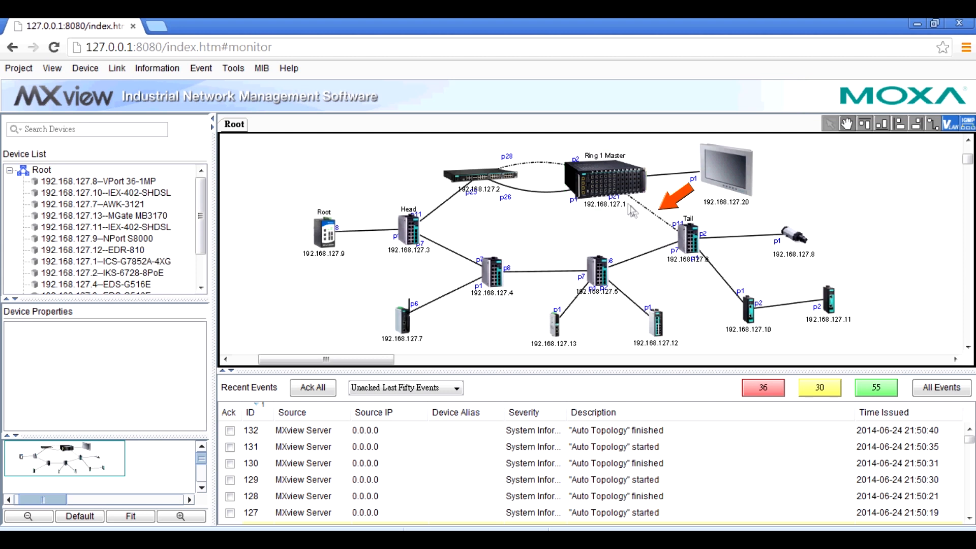
mouse_move(667, 242)
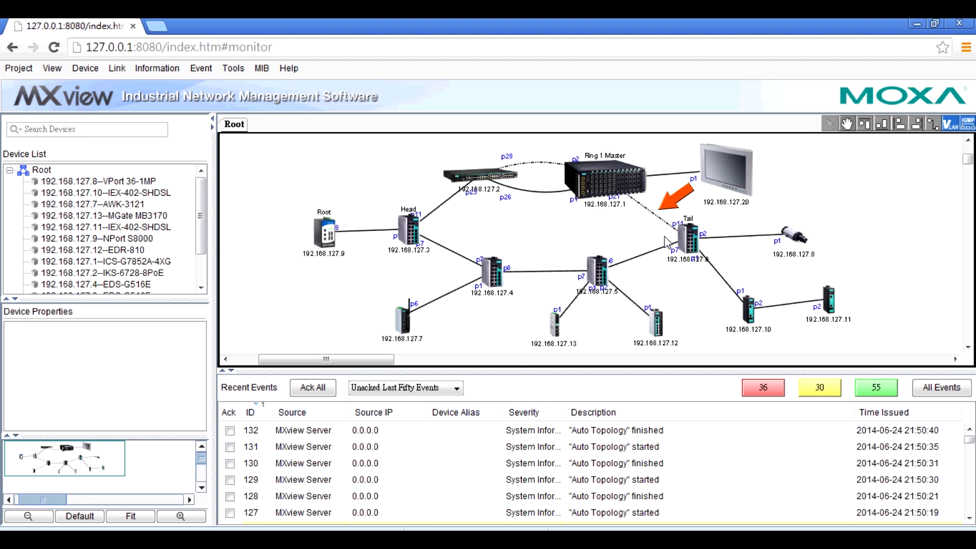